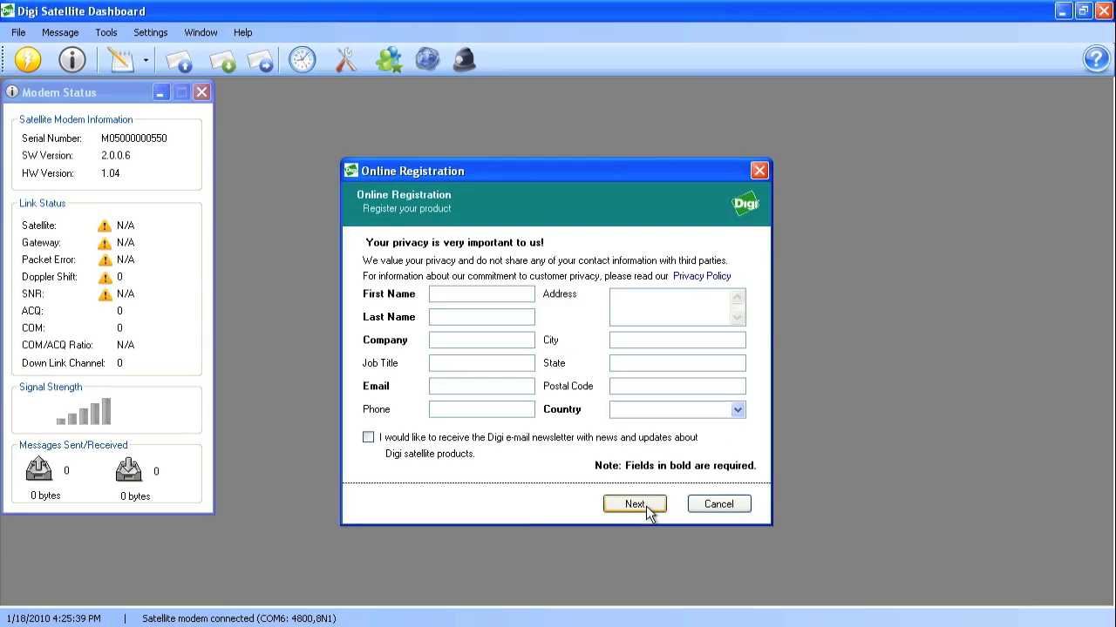
mouse_move(486, 294)
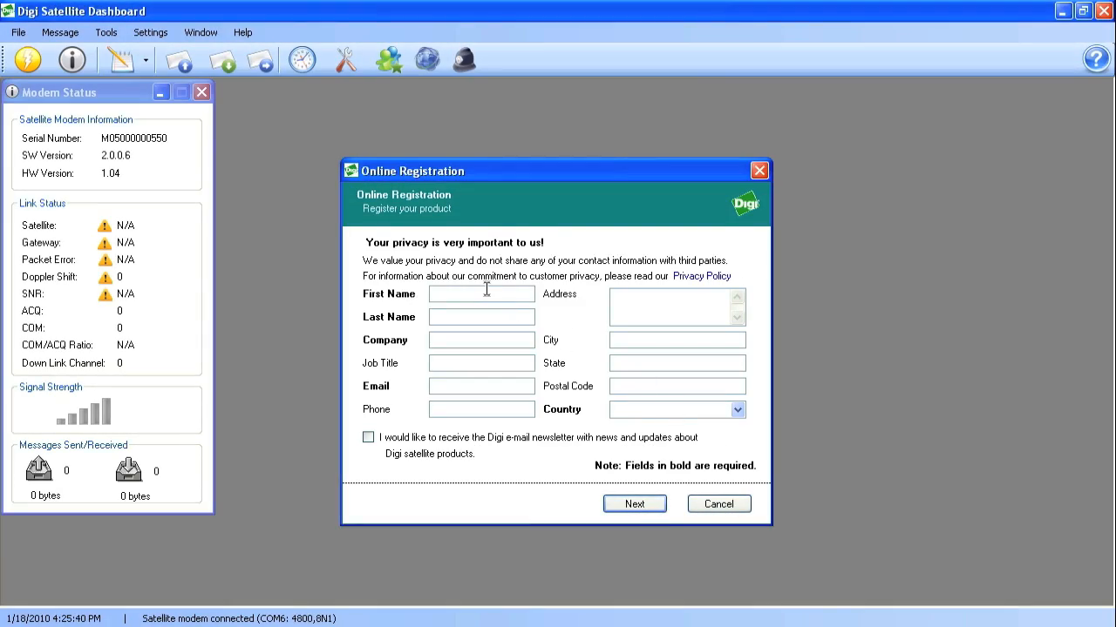
Step: Finish online registration and continue past modem detection in the Setup Wizard
type("D")
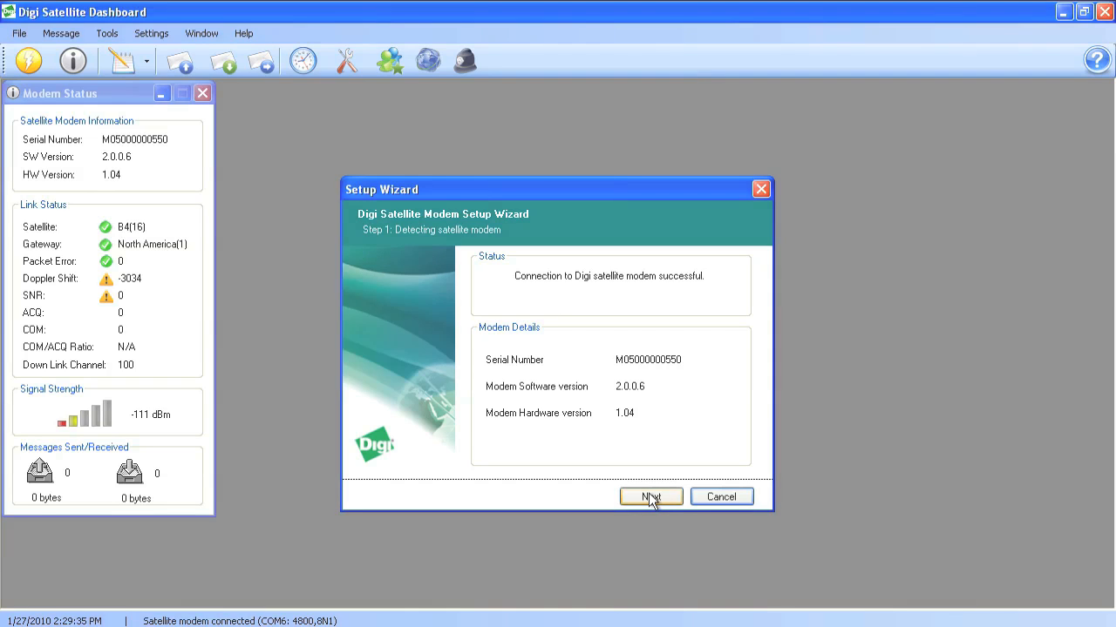
left_click(651, 496)
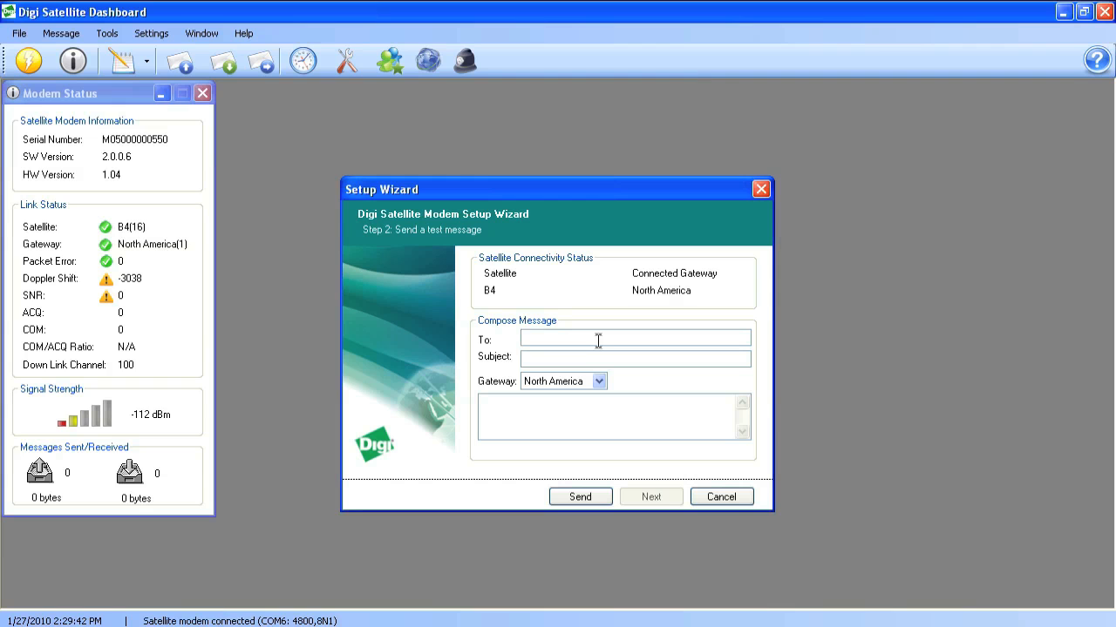
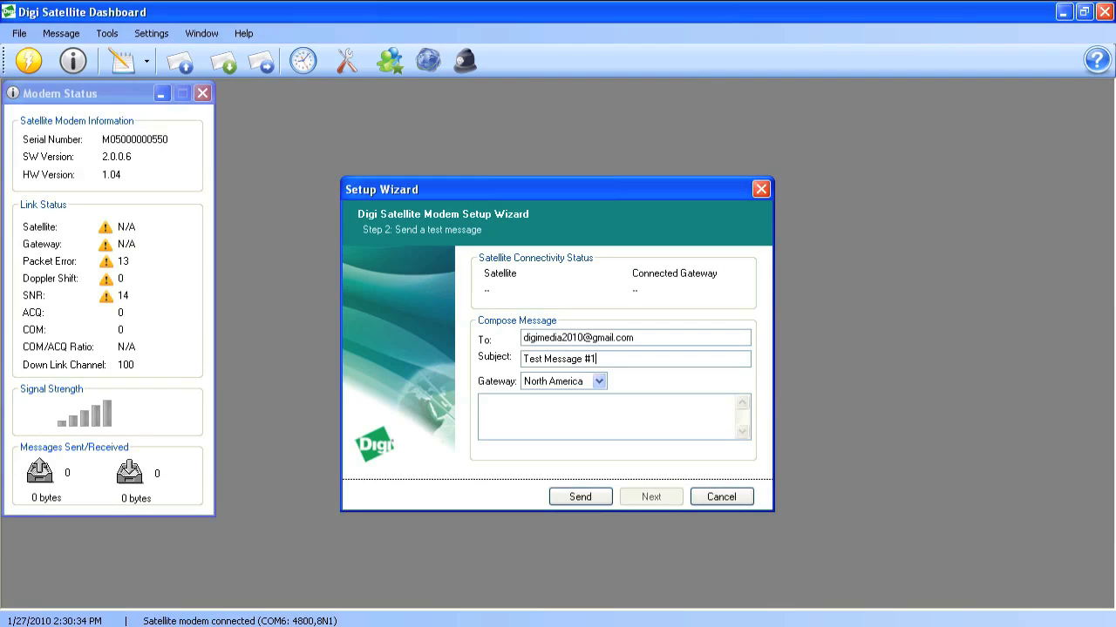
left_click(598, 381)
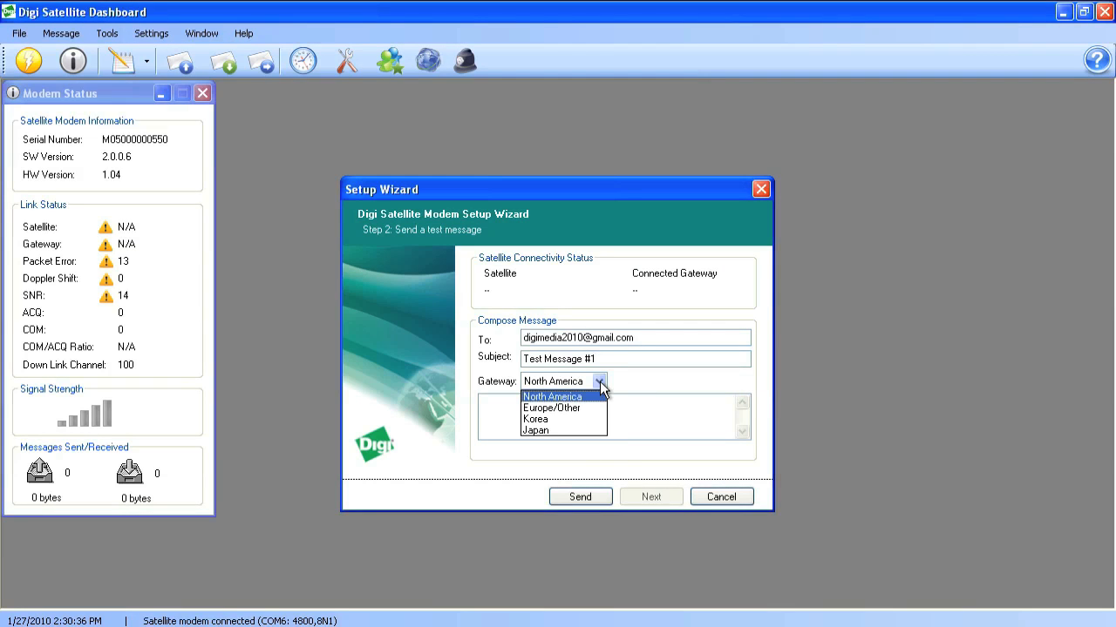
left_click(552, 397)
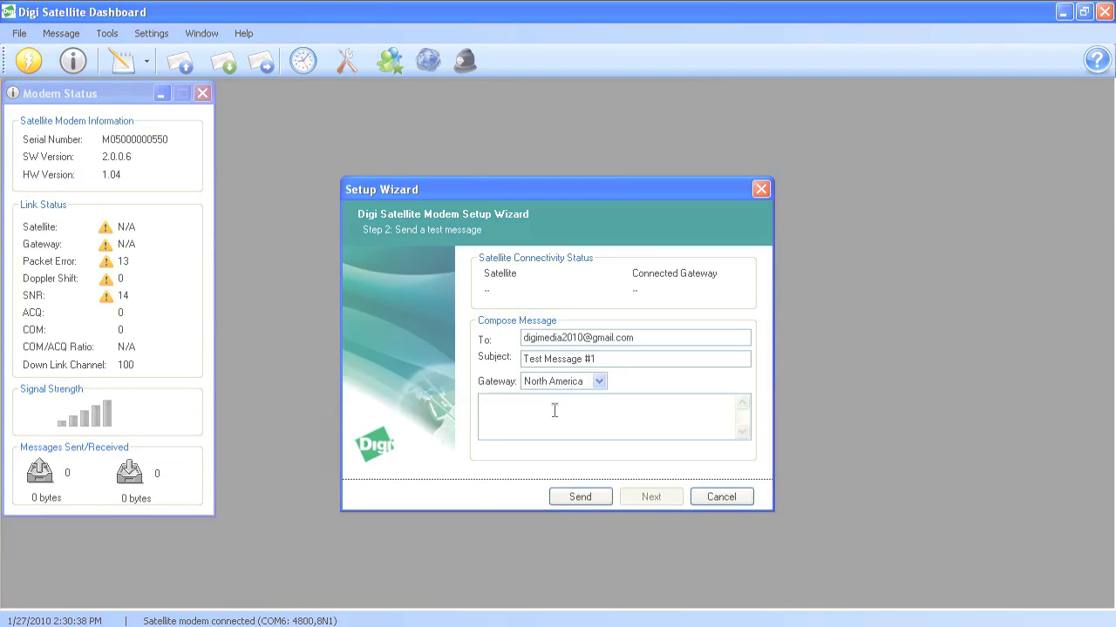
left_click(579, 496)
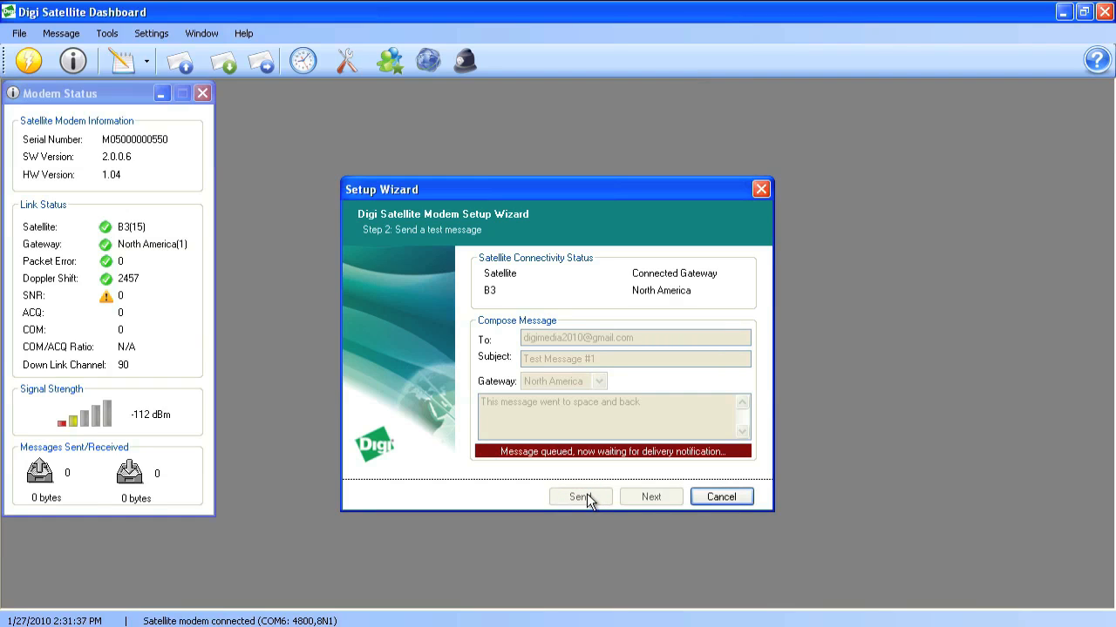
Step: Send the test message via satellite and continue after 'Your message was sent!'
left_click(580, 497)
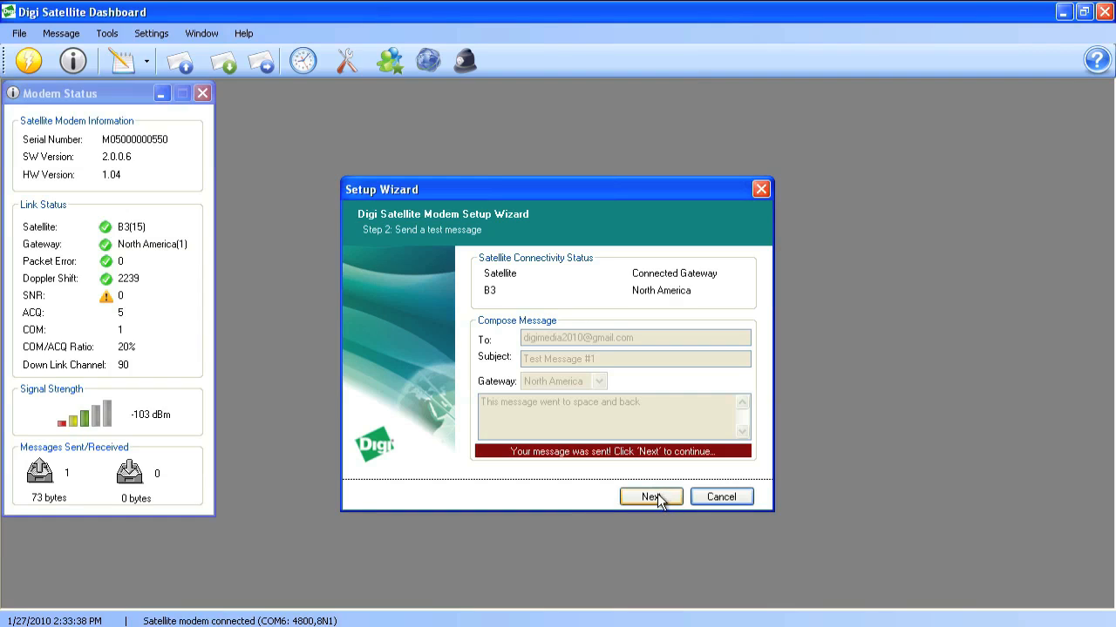
left_click(650, 497)
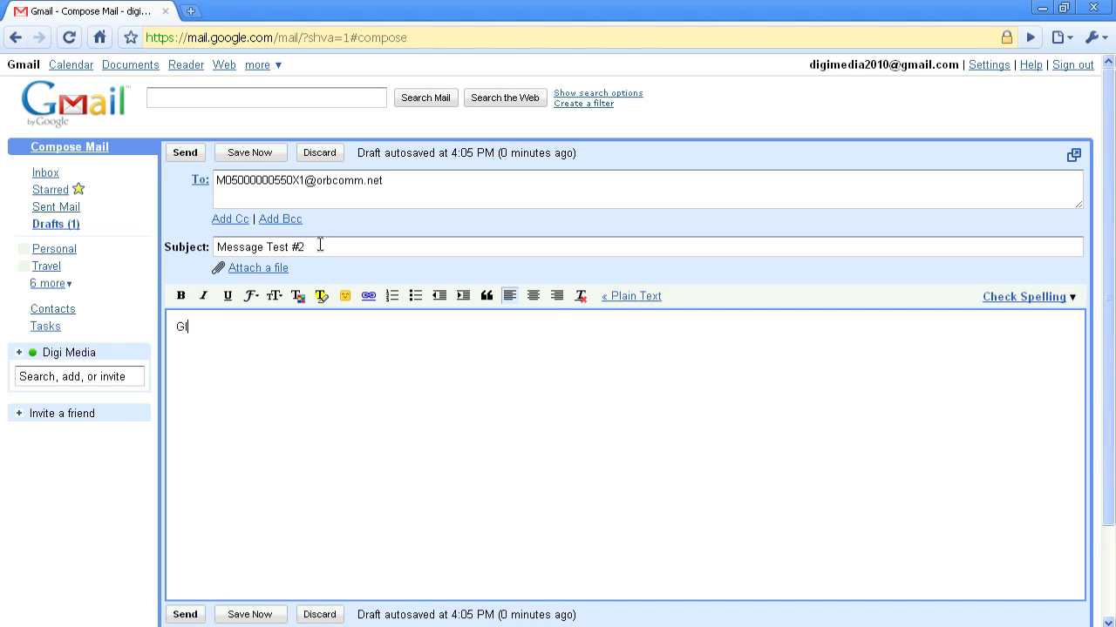
Step: Type 'Global data with the Digi m10' in Message Test #2, save the draft, and send it
type("obal data with")
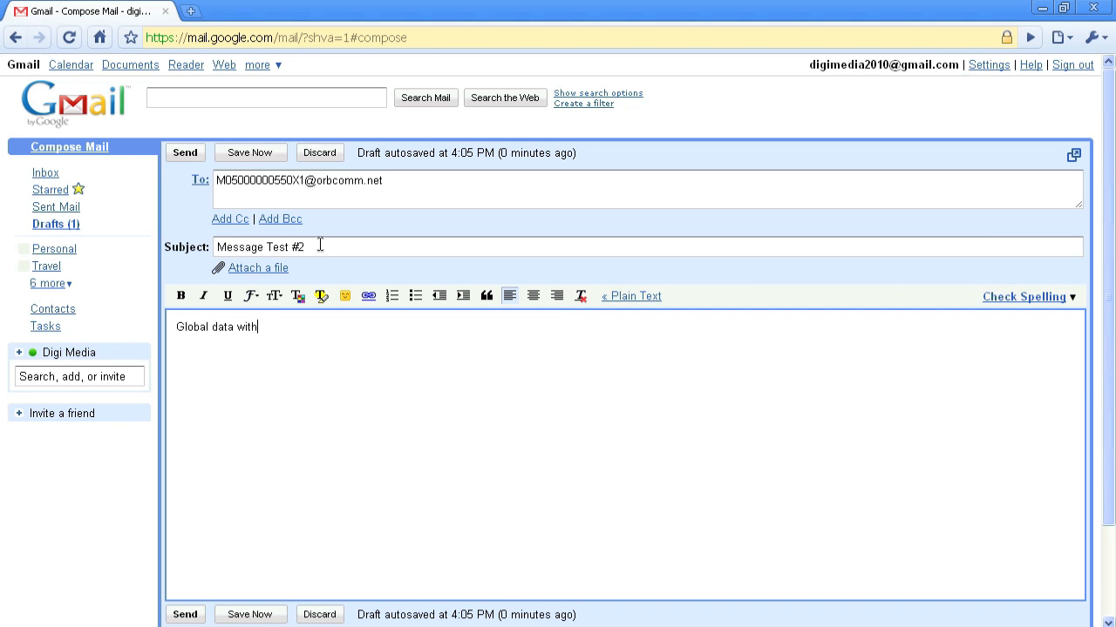
type("the Digi m10")
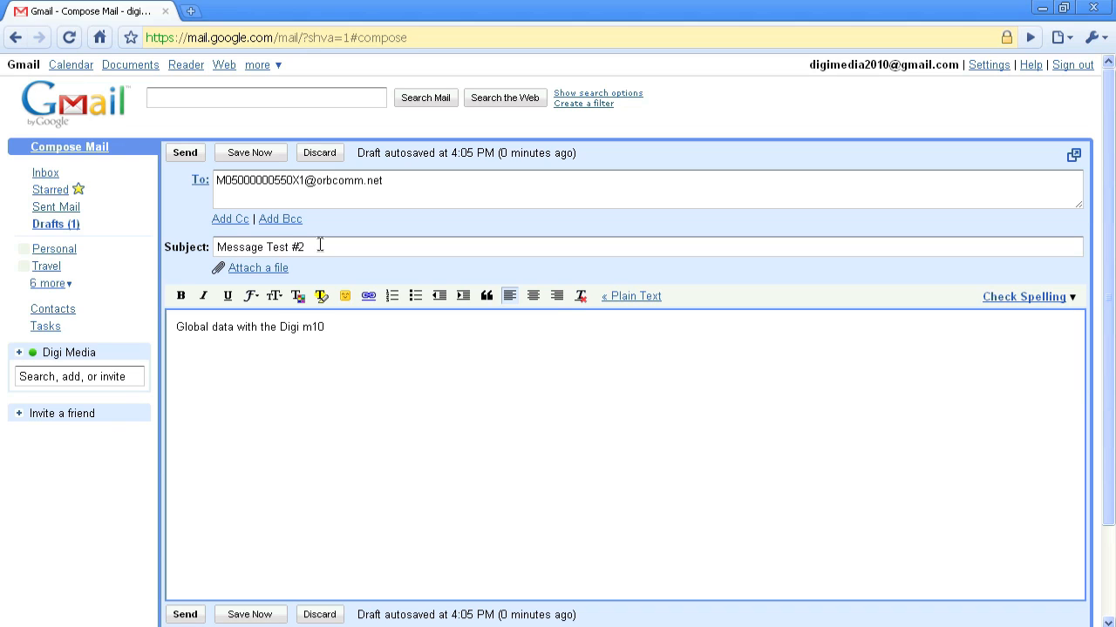
left_click(250, 152)
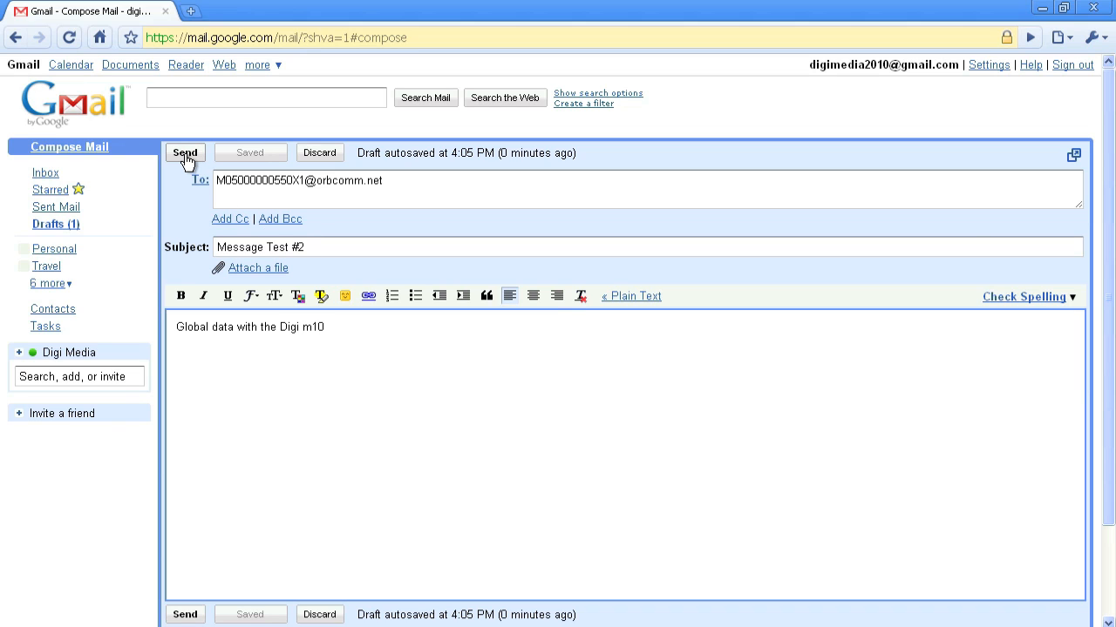
left_click(185, 153)
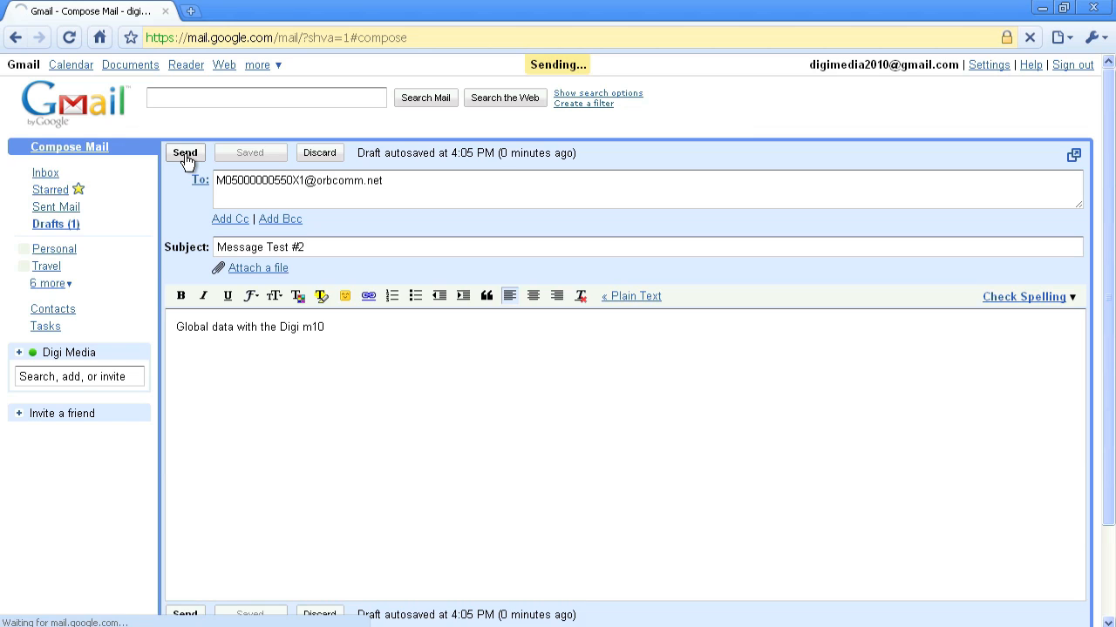
left_click(184, 153)
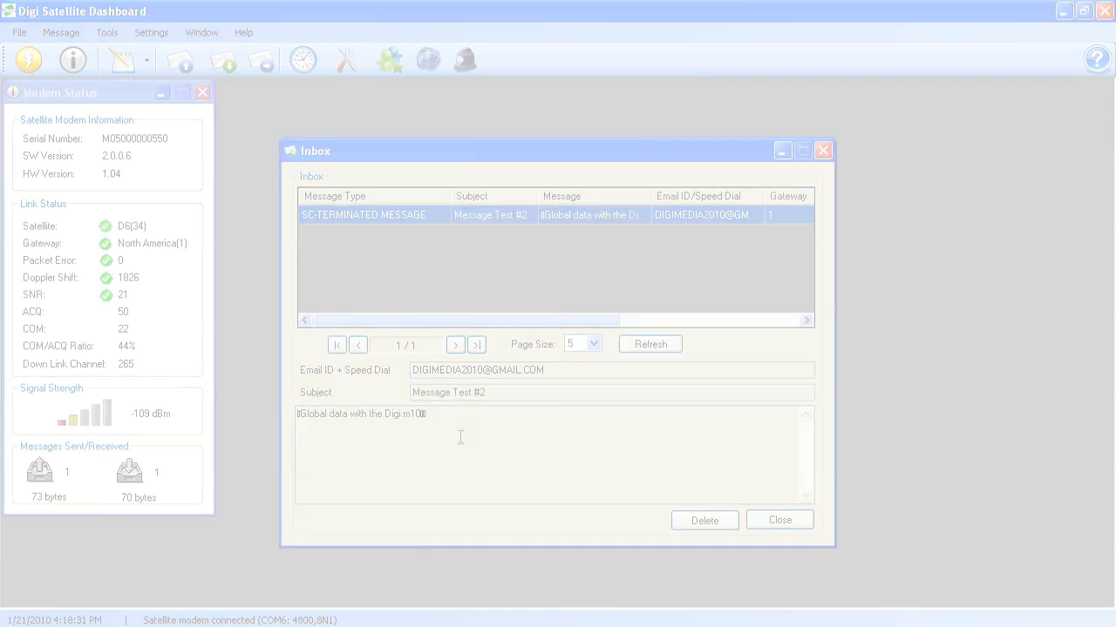
left_click(778, 520)
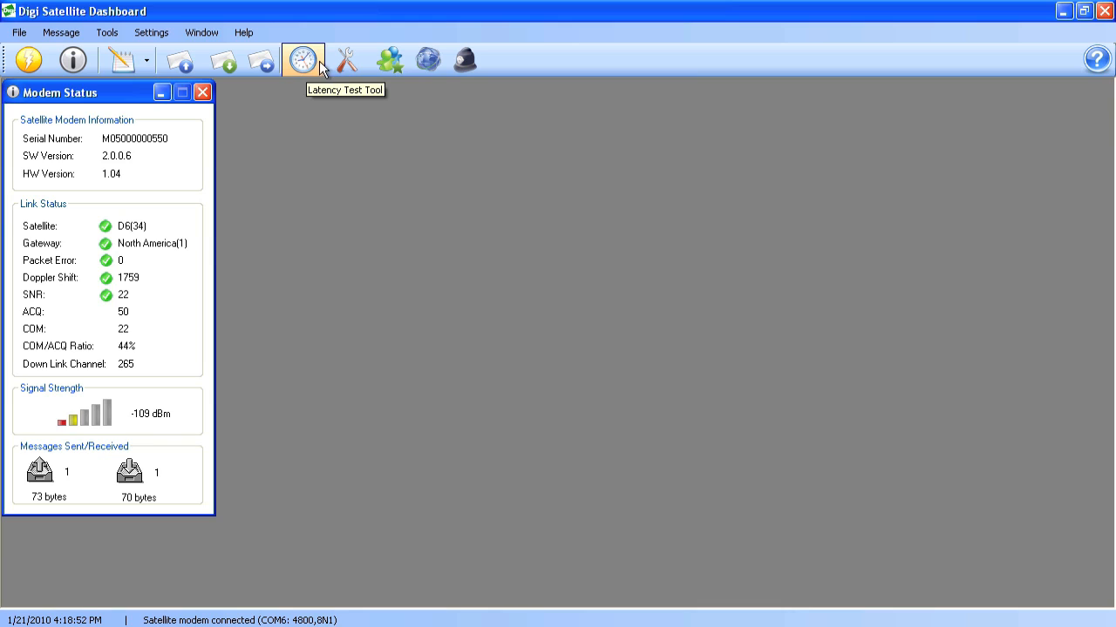
mouse_move(346, 59)
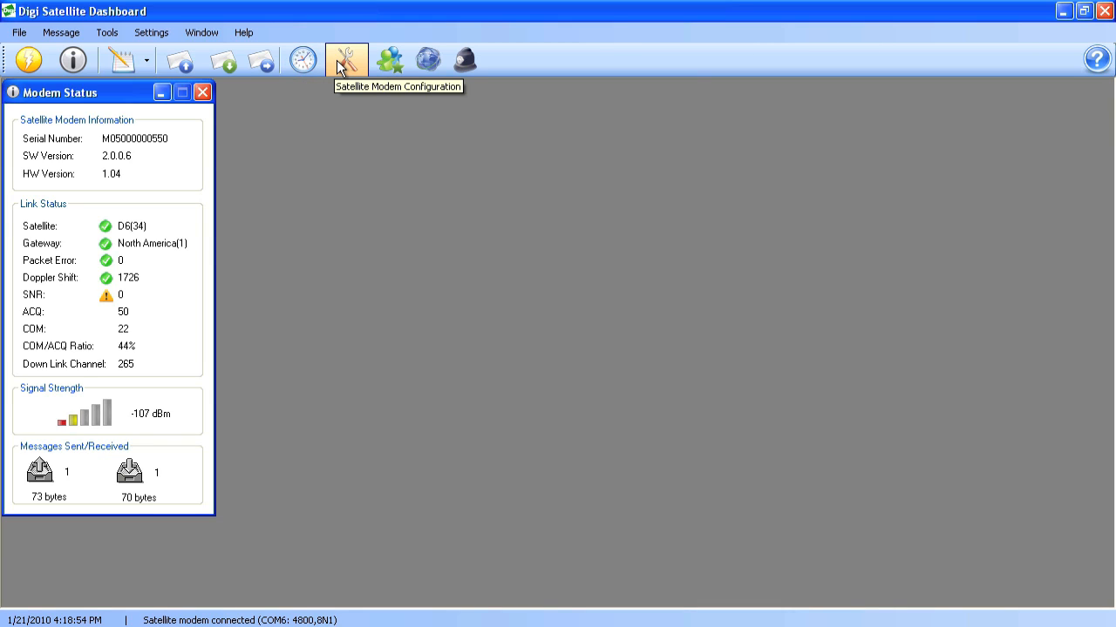
mouse_move(390, 59)
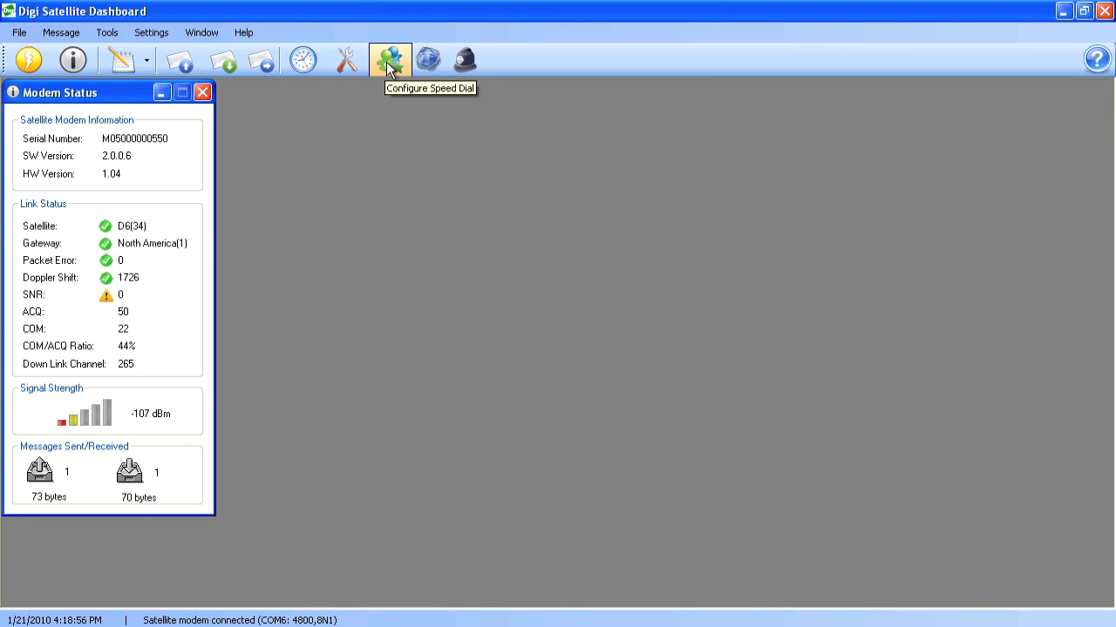